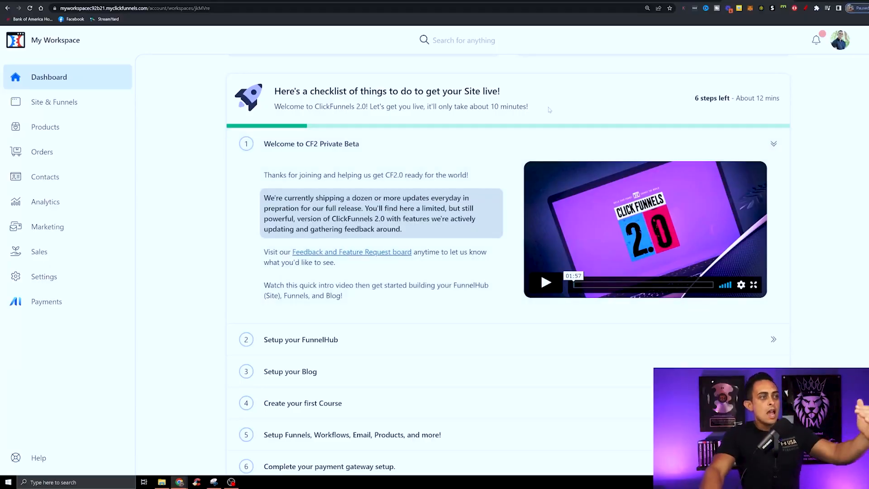
Scroll down the bonus document past Bonus #1
{"action": "scroll", "scroll_direction": "down", "scroll_amount": 3}
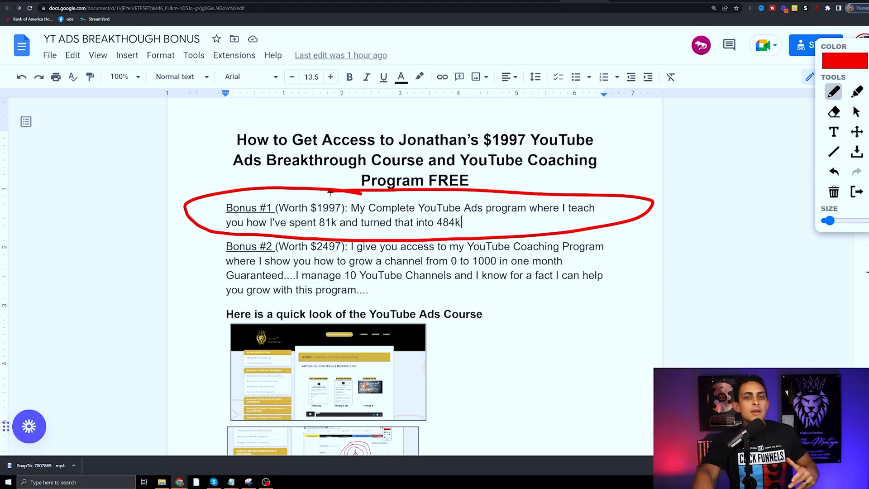
{"action": "mouse_move", "coordinate": [330, 191]}
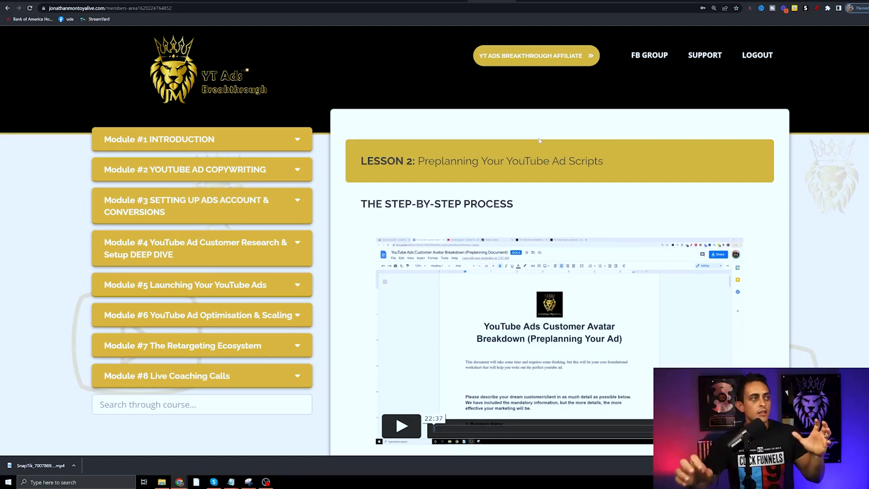
Expand Modules #1 to #4 and #7 in the sidebar to list their lessons
{"action": "left_click", "coordinate": [201, 139]}
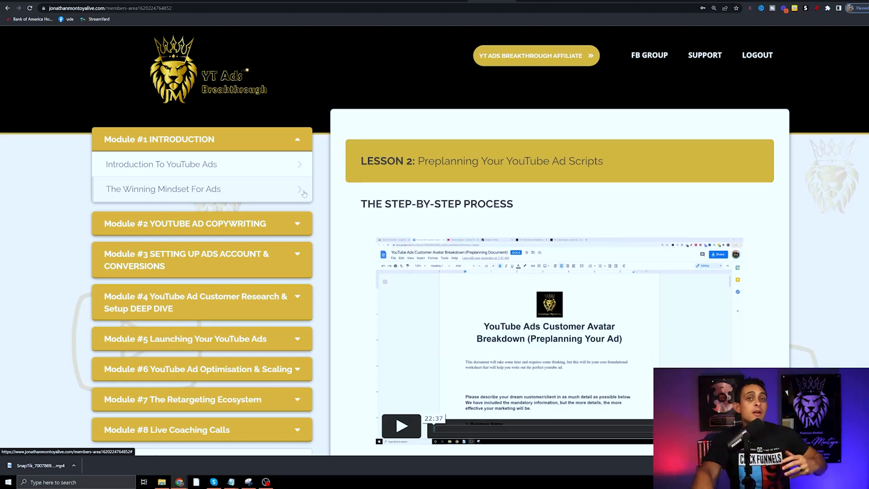
{"action": "left_click", "coordinate": [201, 223]}
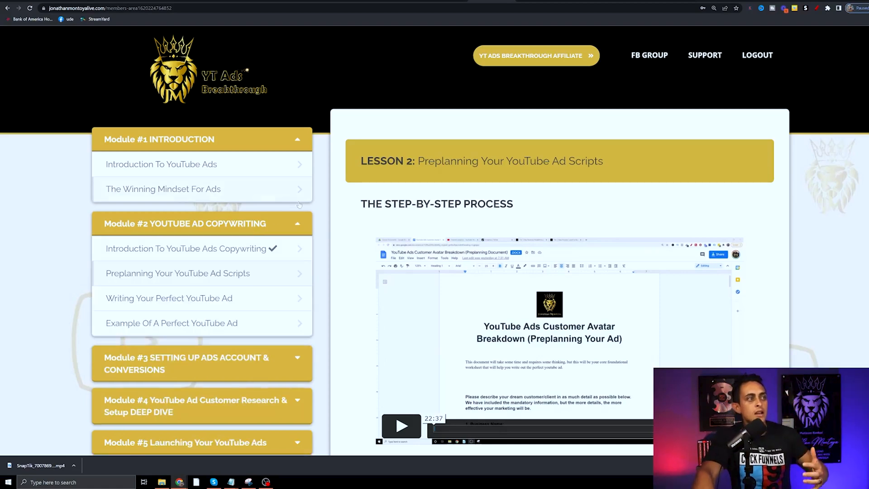
{"action": "scroll", "scroll_direction": "down", "scroll_amount": 3}
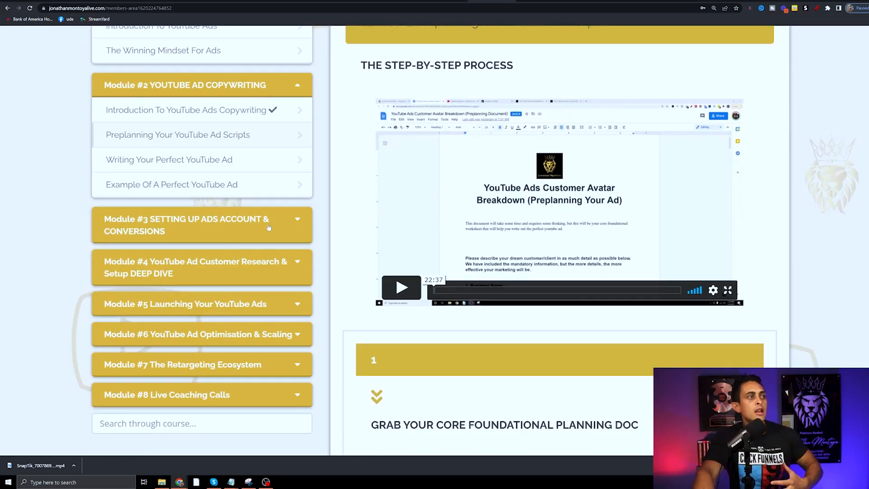
{"action": "left_click", "coordinate": [201, 224]}
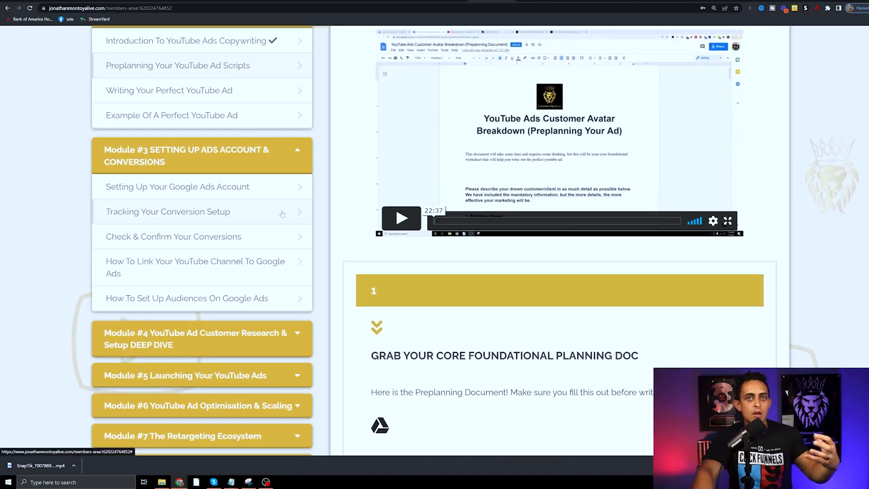
{"action": "scroll", "scroll_direction": "down", "scroll_amount": 3}
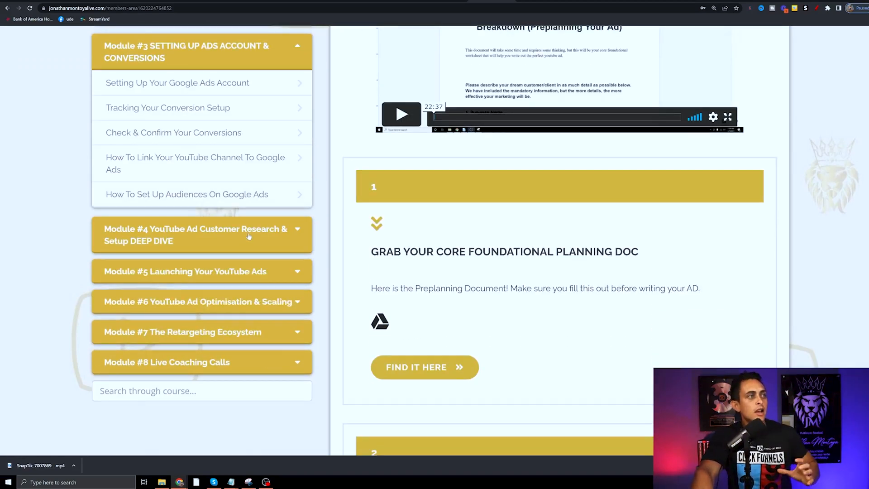
{"action": "left_click", "coordinate": [201, 234]}
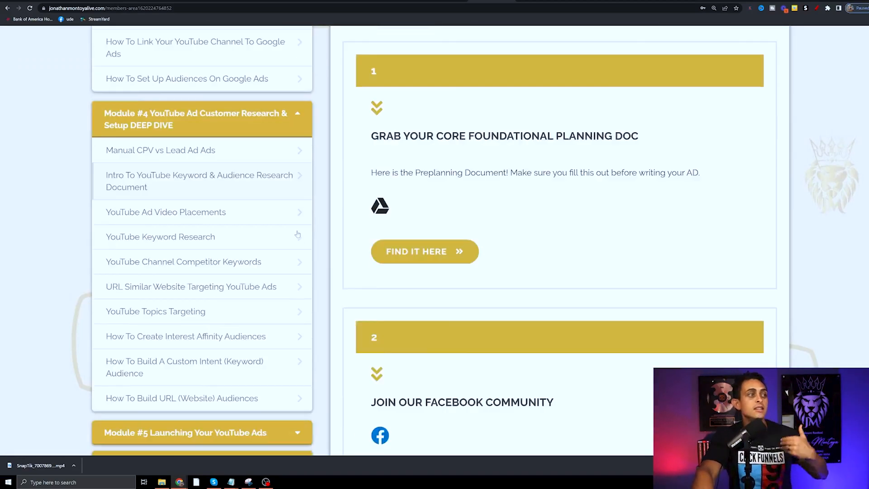
{"action": "scroll", "scroll_direction": "down", "scroll_amount": 3}
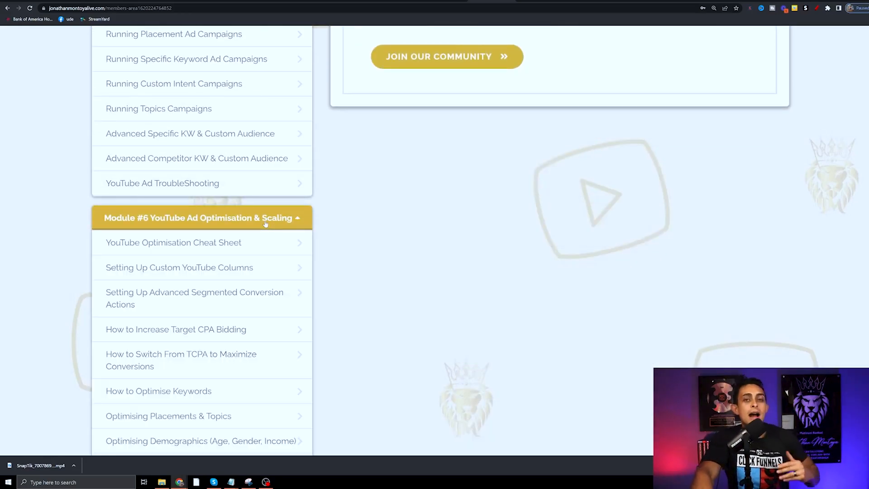
{"action": "scroll", "scroll_direction": "down", "scroll_amount": 3}
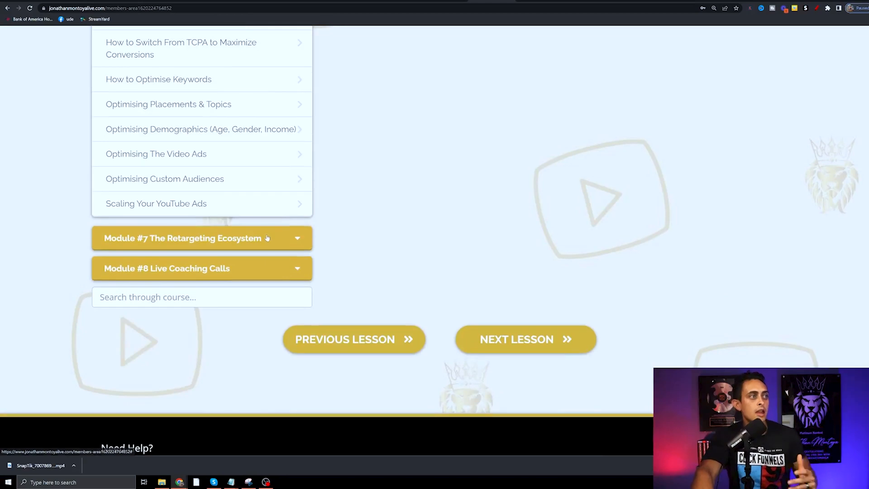
{"action": "left_click", "coordinate": [200, 237]}
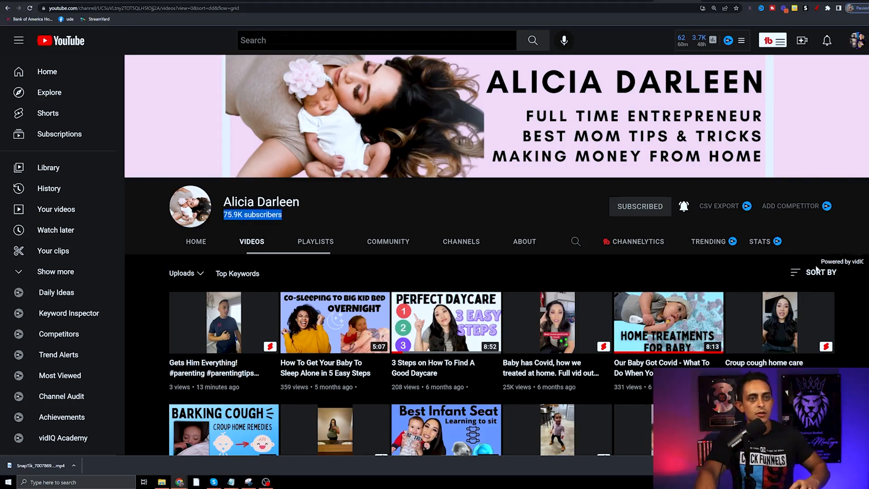
Sort a channel's videos by Popular, then open another channel's Videos tab
{"action": "left_click", "coordinate": [820, 272]}
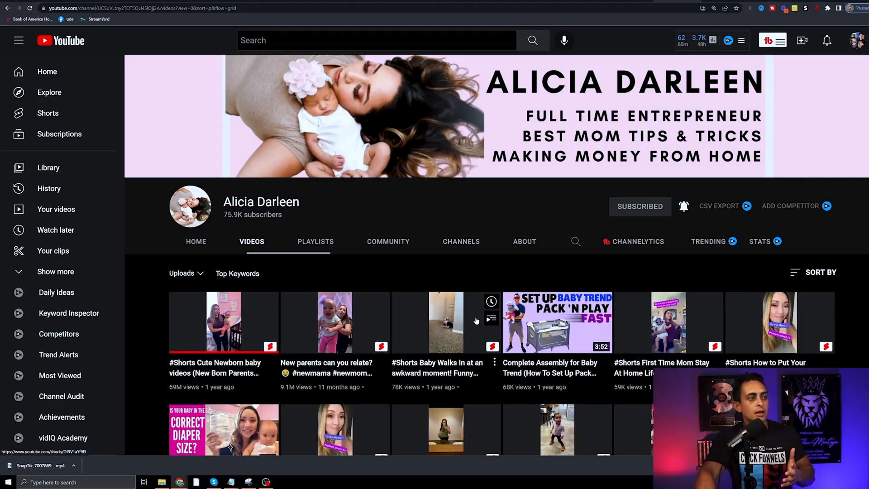
{"action": "scroll", "scroll_direction": "down", "scroll_amount": 3}
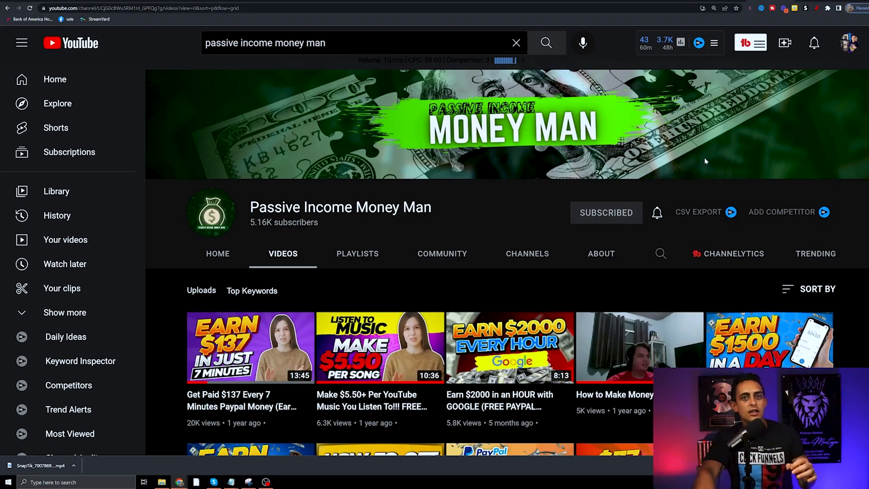
{"action": "mouse_move", "coordinate": [640, 200]}
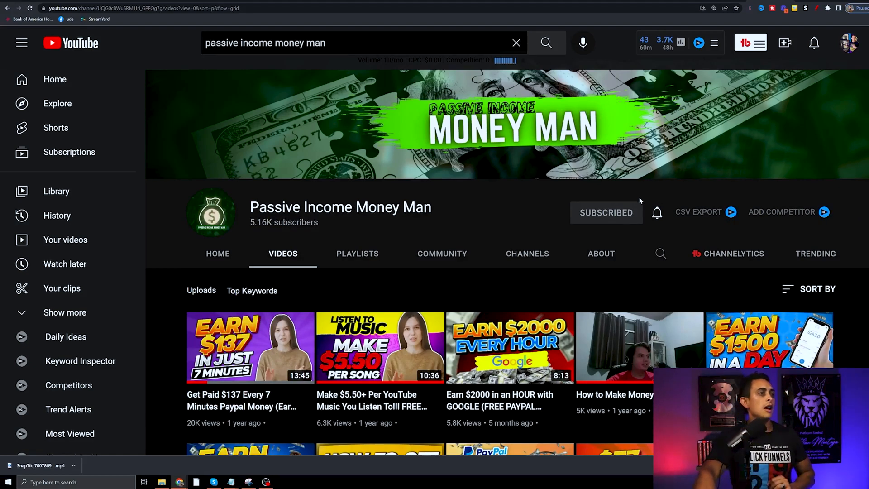
{"action": "double_click", "coordinate": [282, 222]}
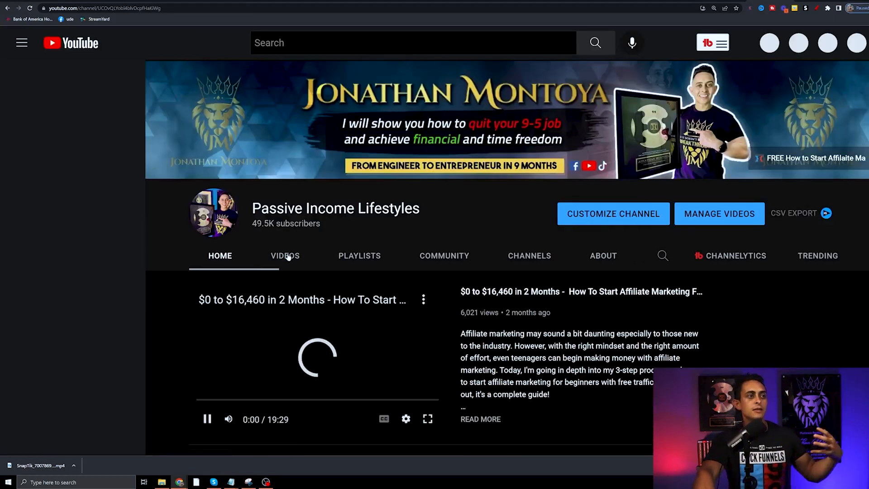
{"action": "left_click", "coordinate": [284, 256]}
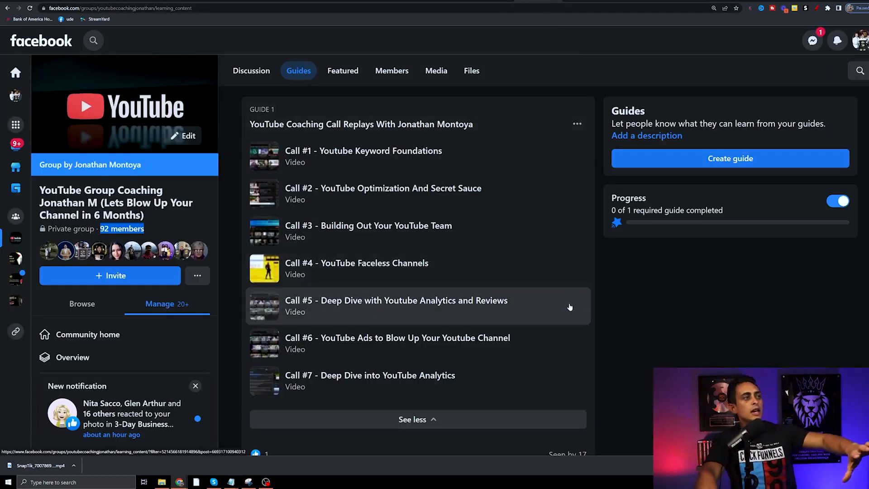
{"action": "mouse_move", "coordinate": [521, 279]}
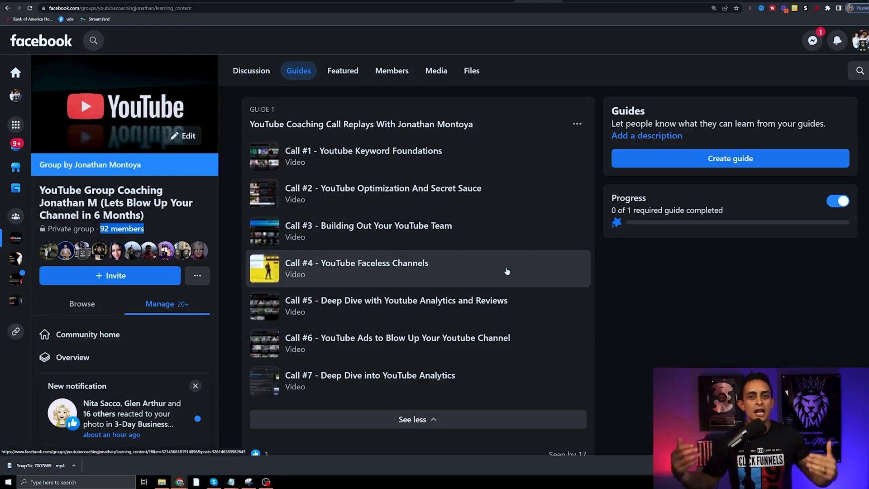
{"action": "mouse_move", "coordinate": [513, 238]}
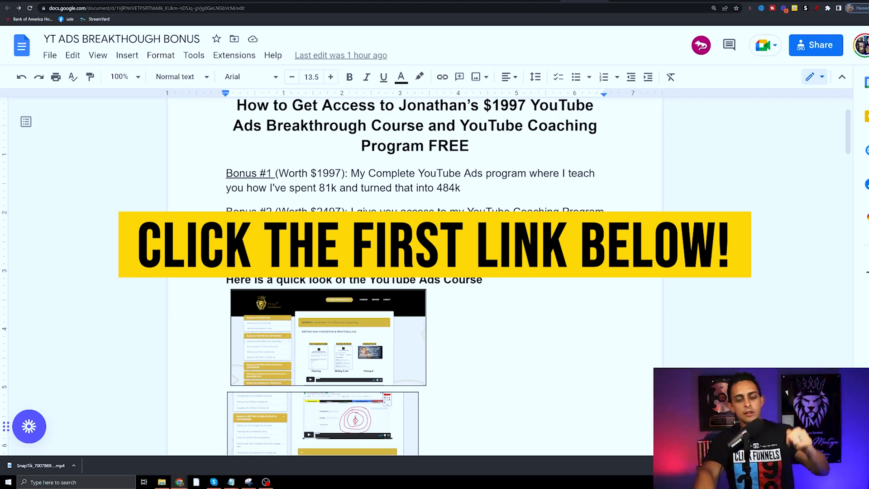
Scroll the bonus document down to the numbered signup steps
{"action": "scroll", "scroll_direction": "down", "scroll_amount": 3}
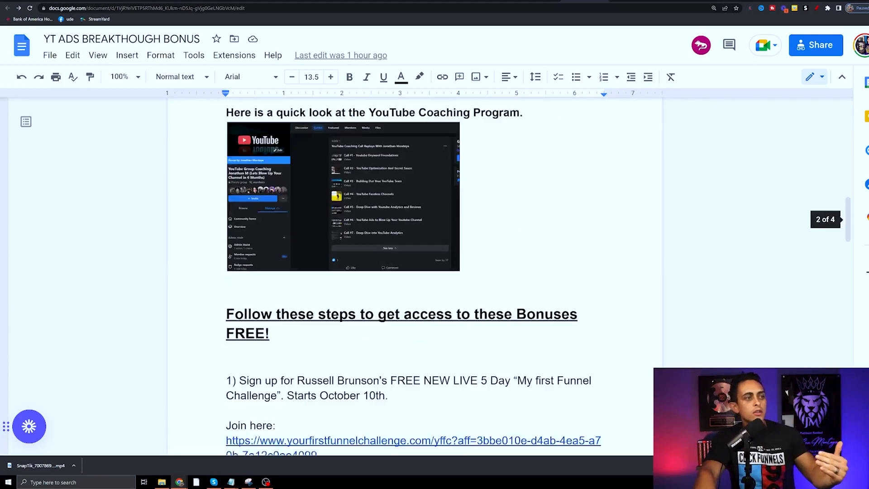
{"action": "scroll", "scroll_direction": "down", "scroll_amount": 3}
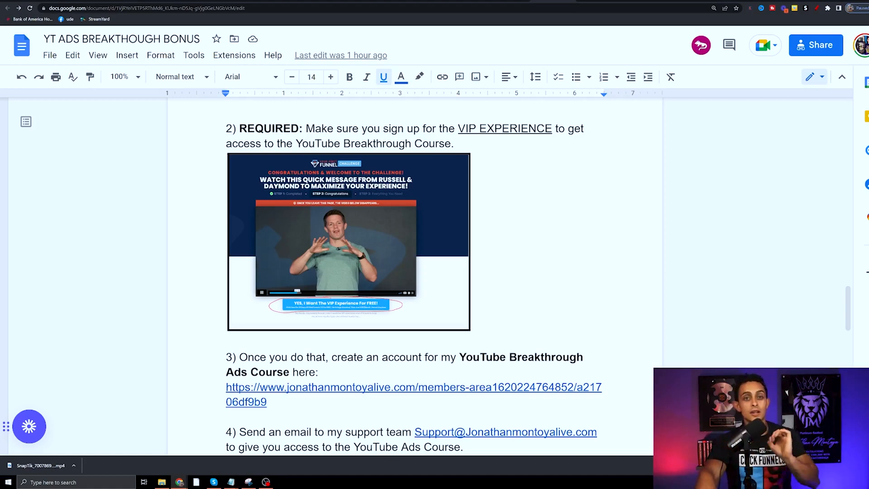
{"action": "scroll", "scroll_direction": "down", "scroll_amount": 3}
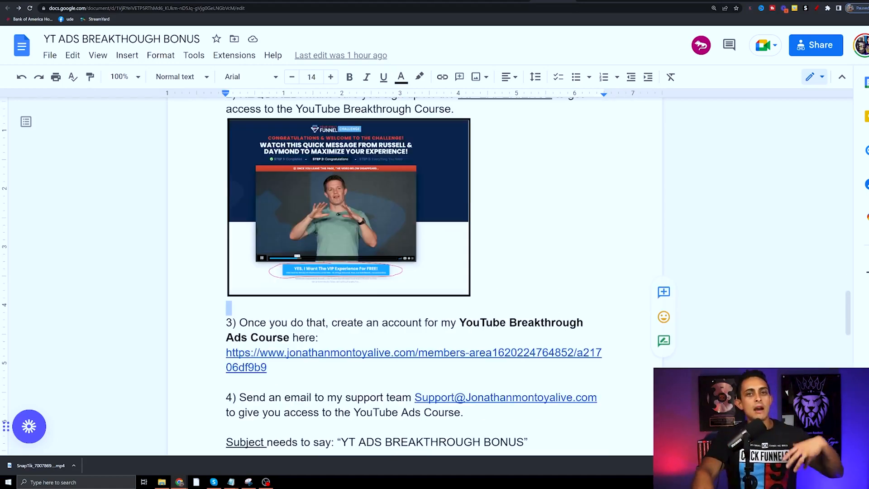
{"action": "scroll", "scroll_direction": "down", "scroll_amount": 3}
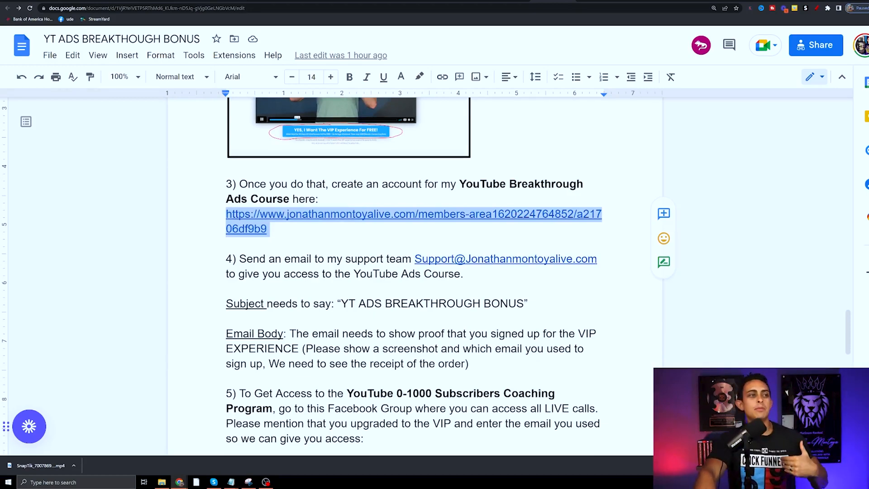
{"action": "scroll", "scroll_direction": "down", "scroll_amount": 3}
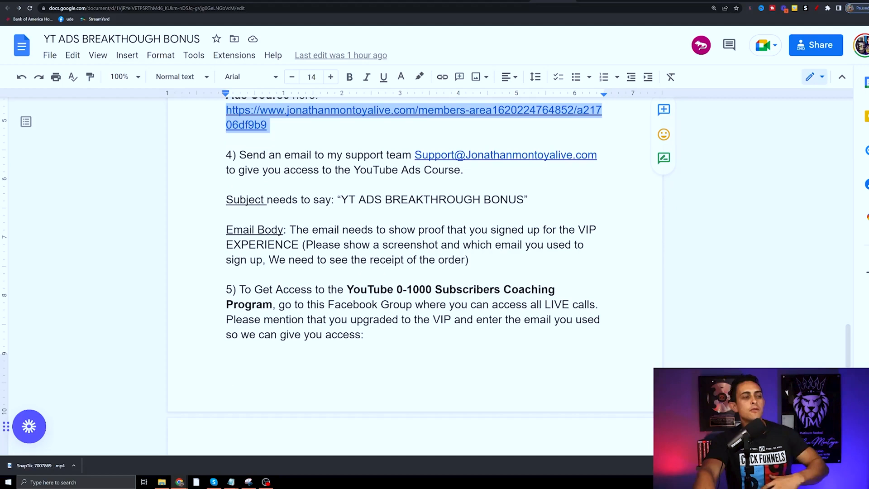